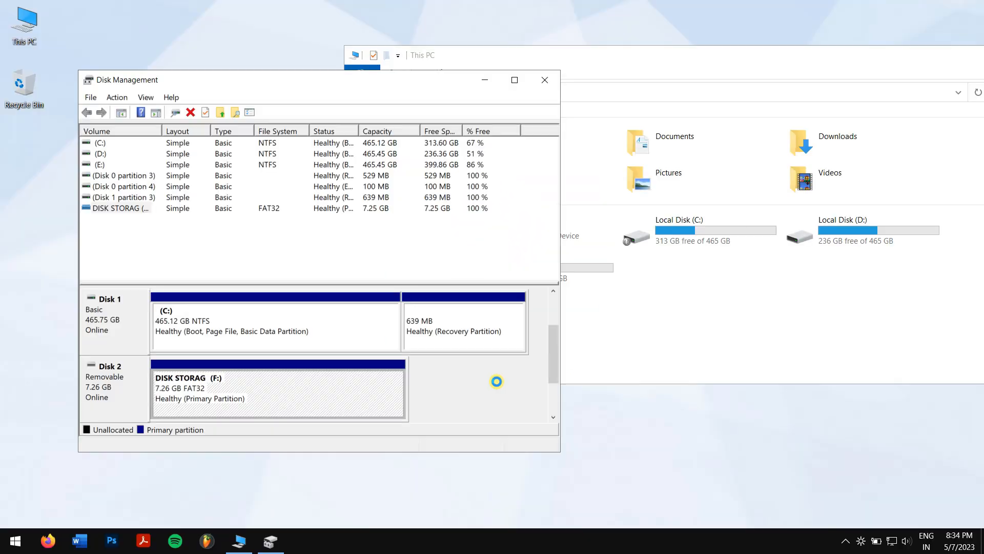
mouse_move(496, 385)
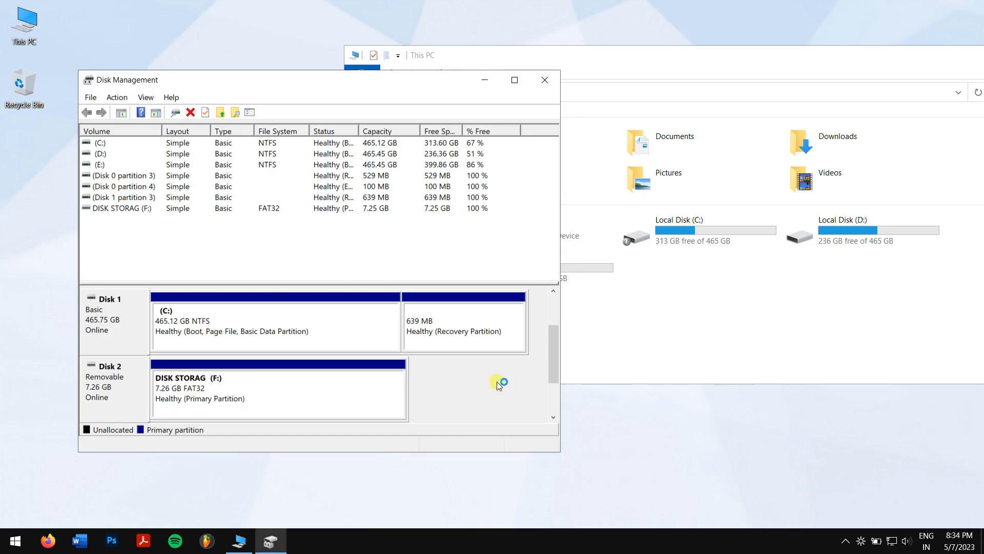
mouse_move(331, 242)
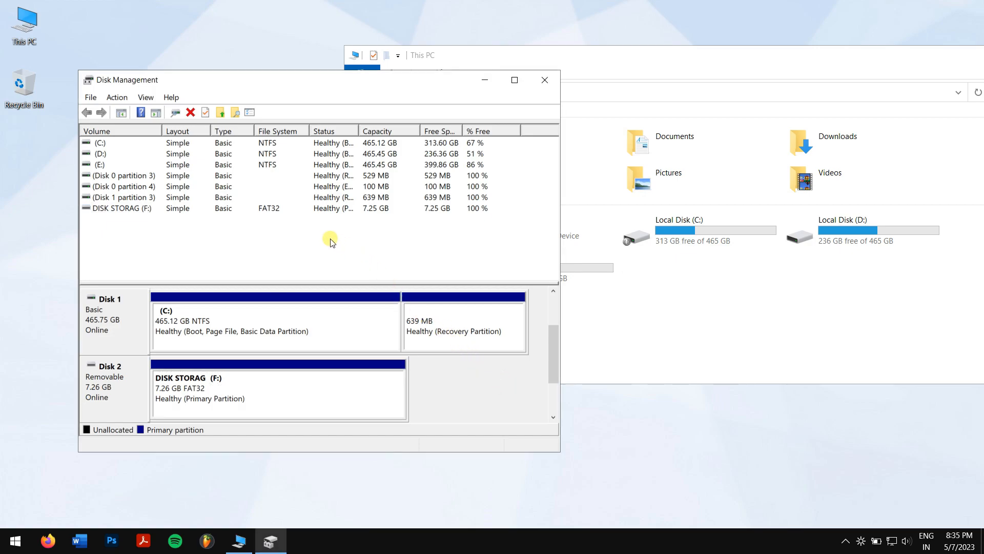
mouse_move(613, 366)
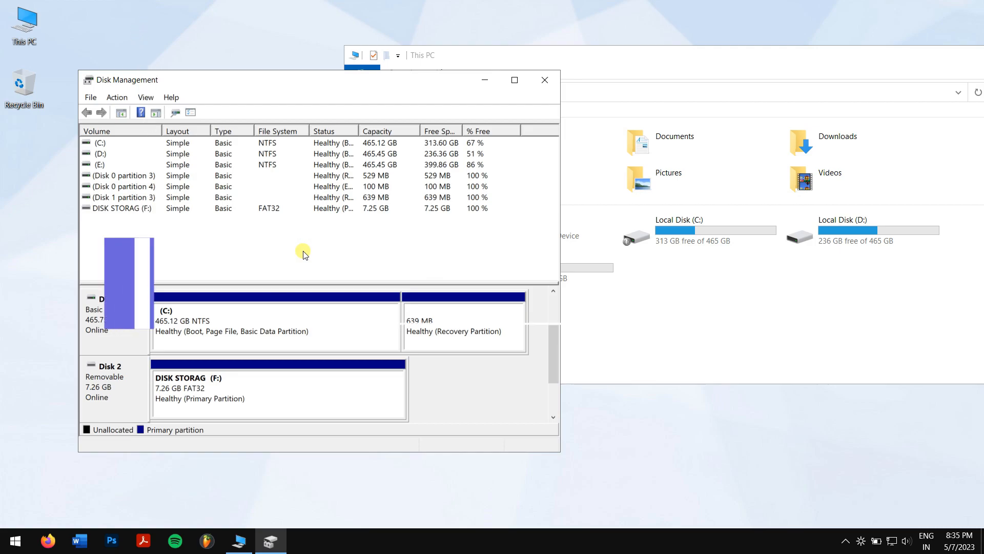
Close Disk Management after reviewing the healthy 7.26 GB FAT32 DISK STORAG (F:) volume.
click(544, 80)
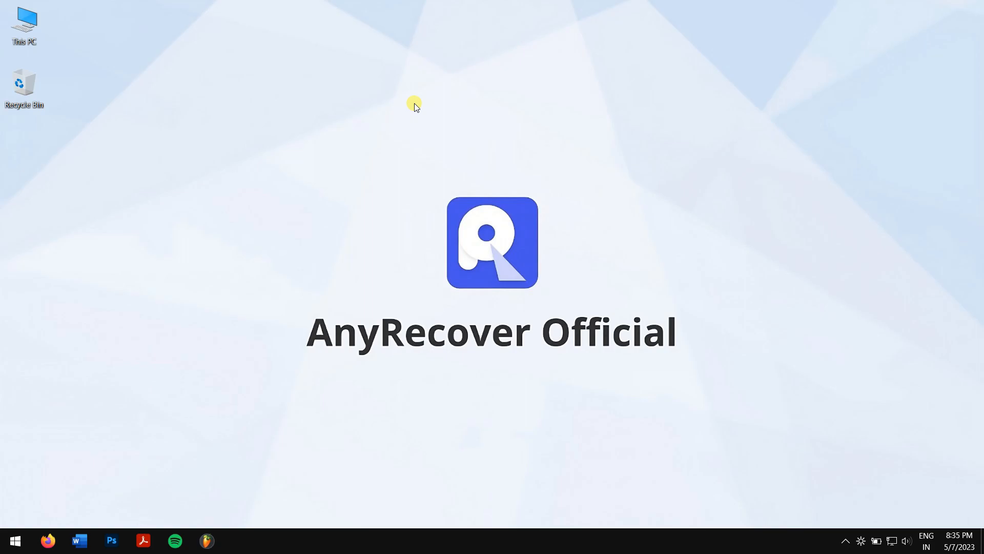
Uninstall the SanDisk Cruzer Blade USB Device from the Disk drives list in Device Manager.
click(15, 541)
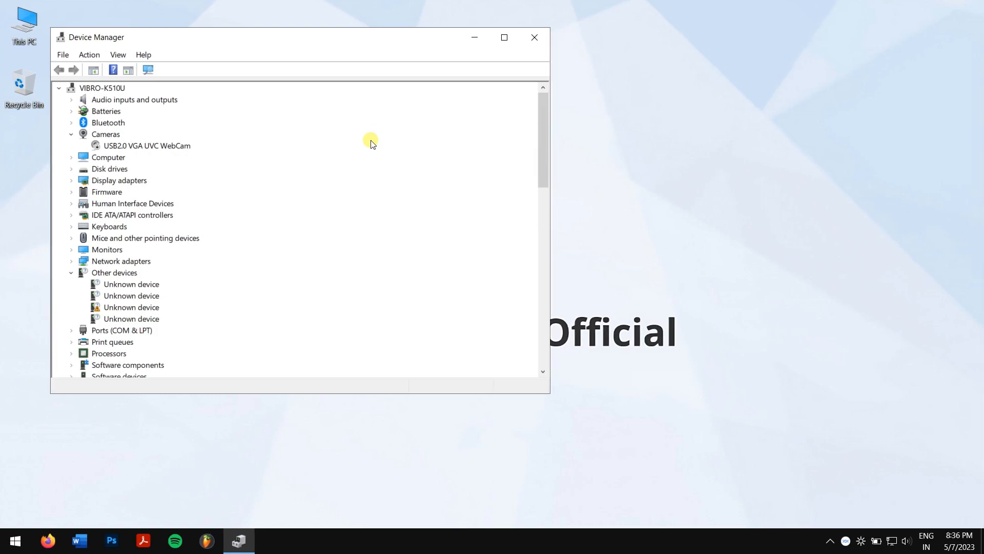
click(71, 169)
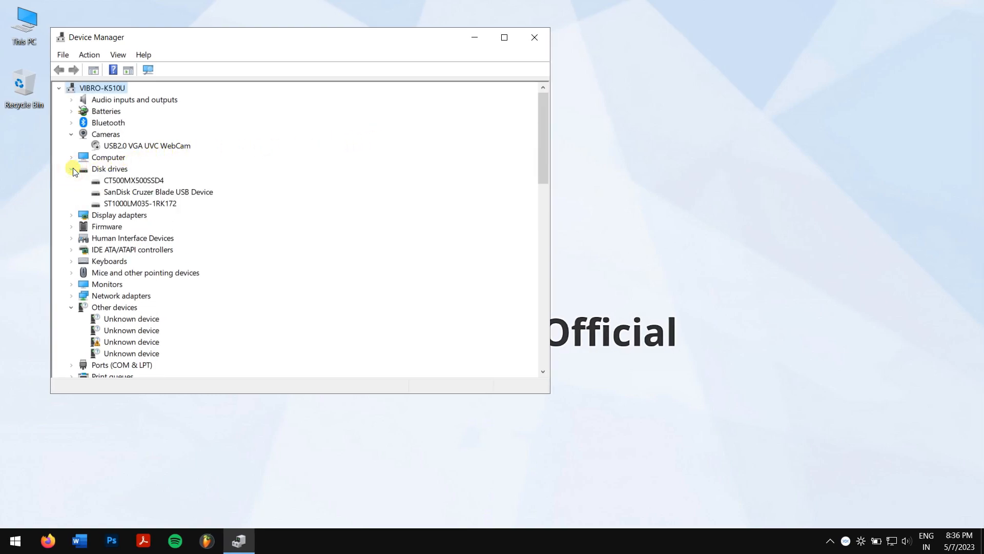
right_click(158, 192)
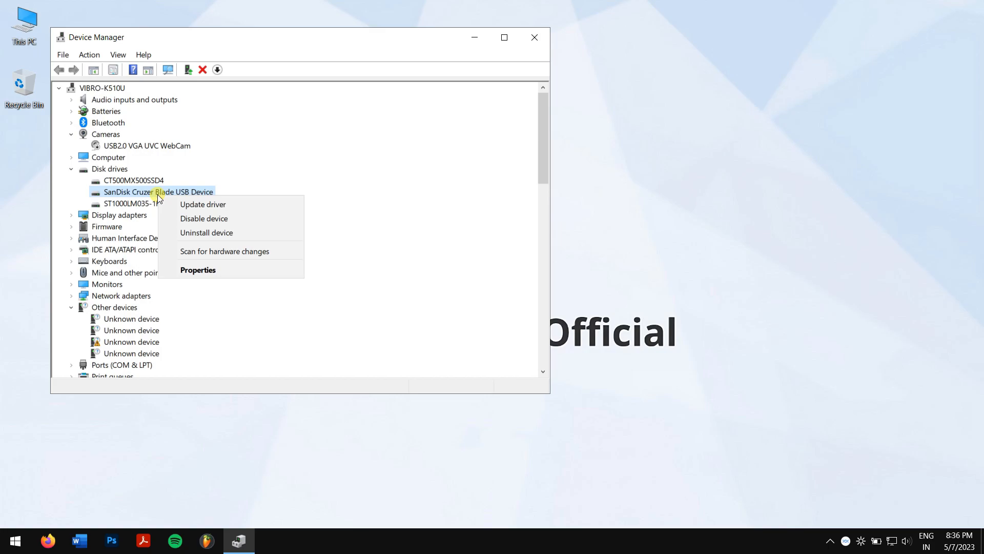
click(206, 233)
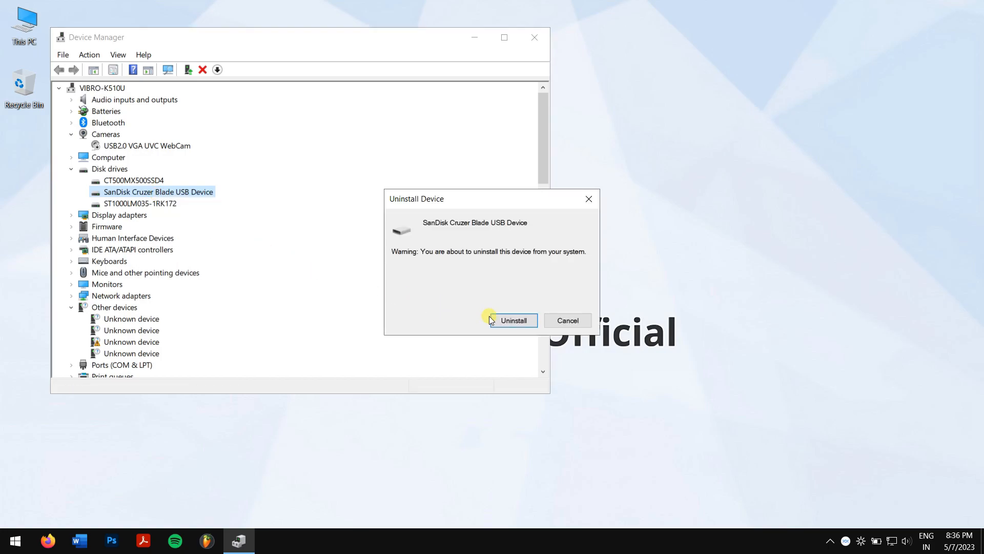
click(513, 320)
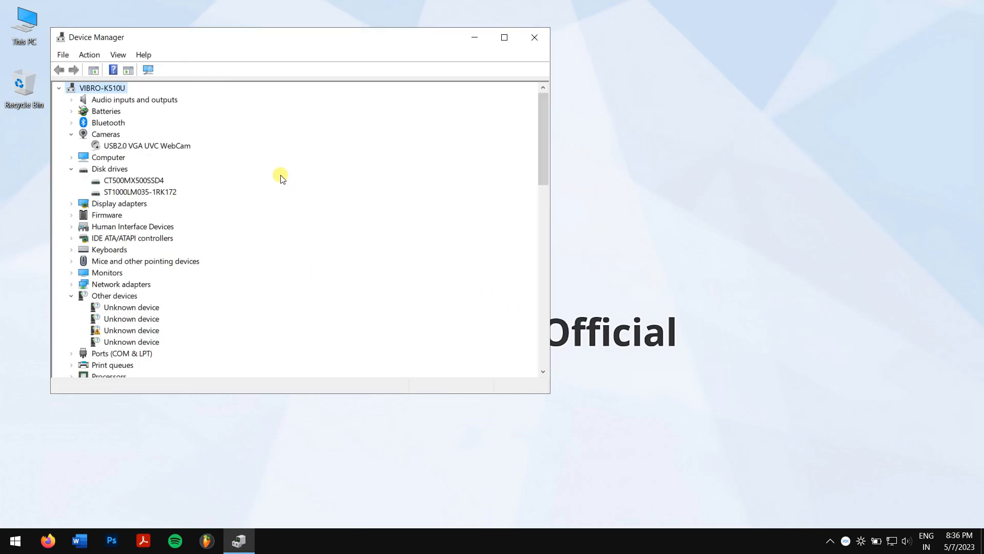
Rescan for hardware changes so the USB drive reappears, then close Device Manager.
click(102, 88)
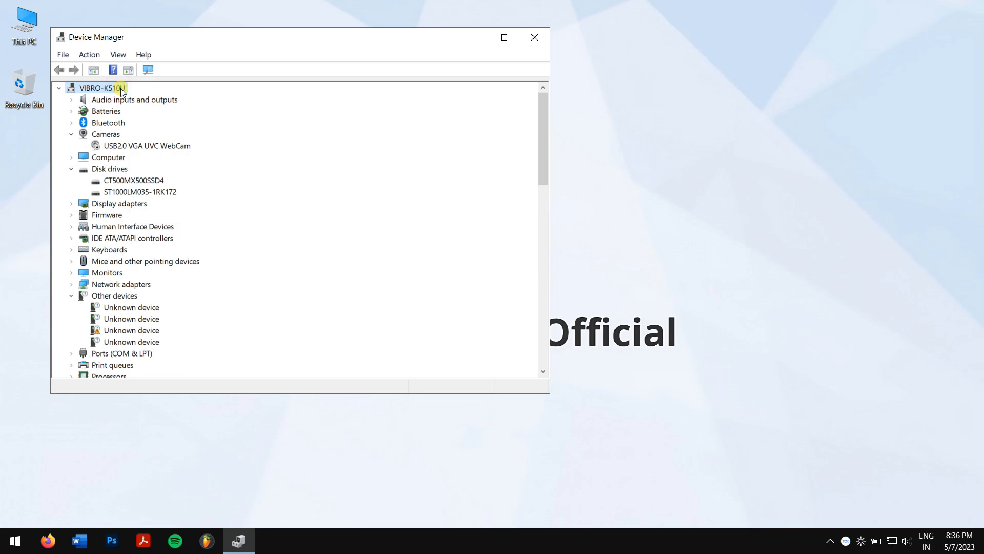
mouse_move(147, 69)
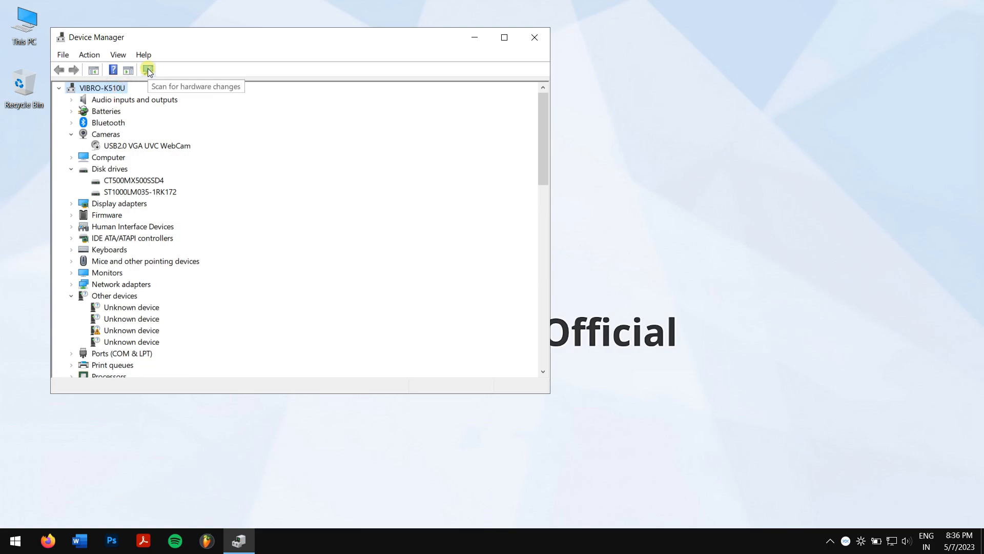
click(149, 68)
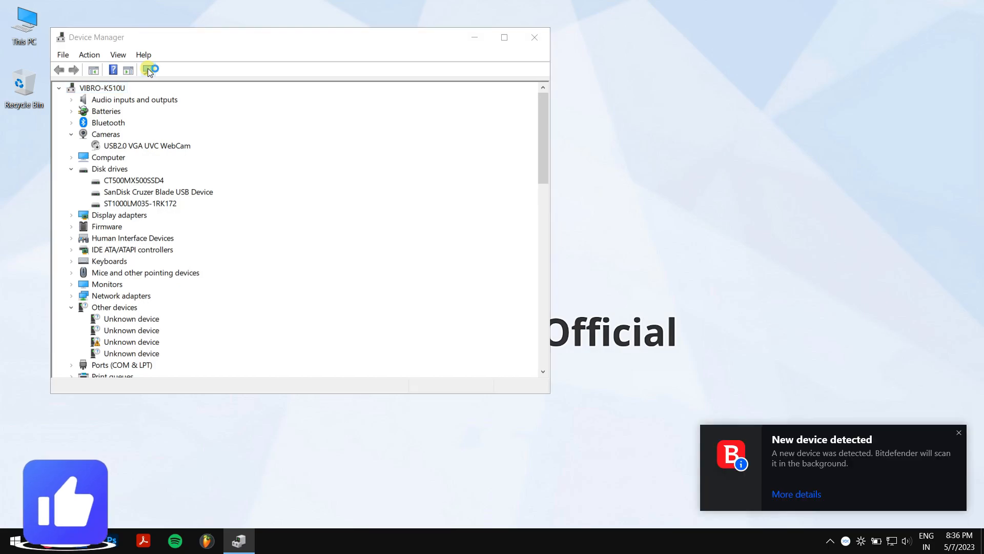
click(149, 70)
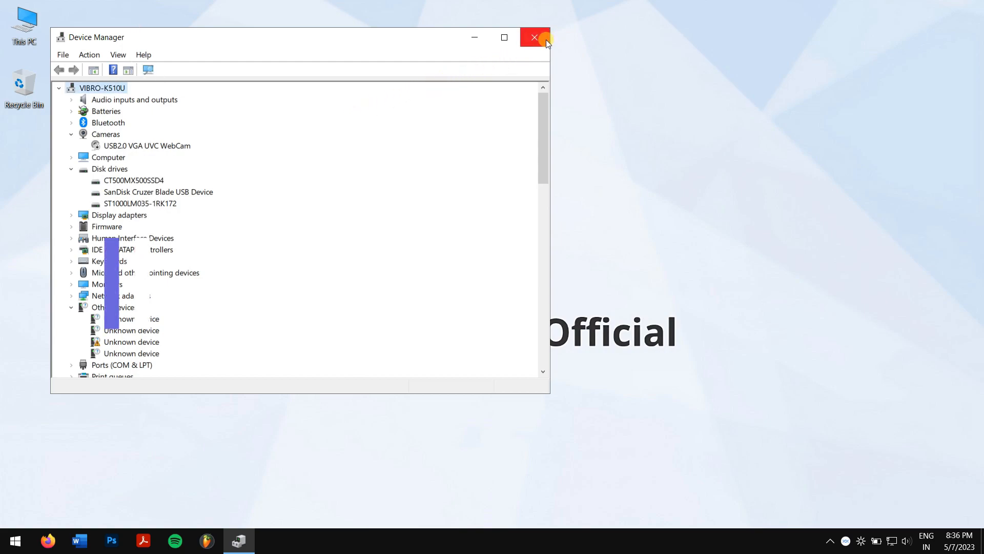
click(534, 37)
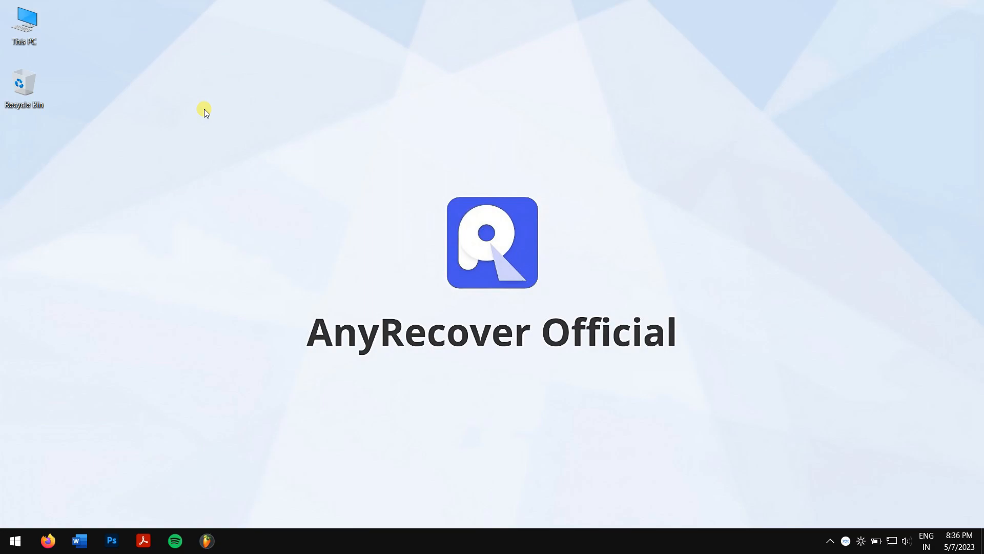
Search 'disk' in the Start menu to launch Disk Management.
click(13, 540)
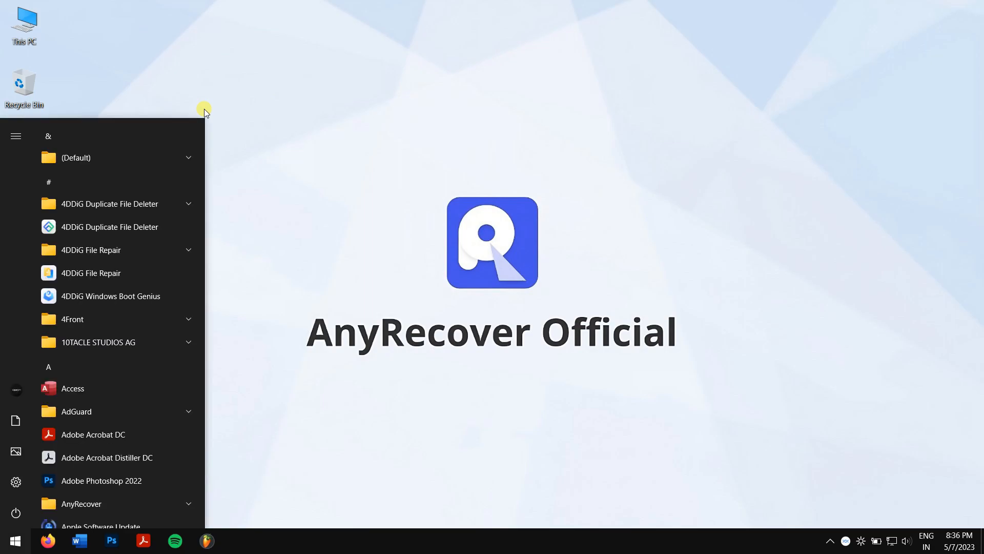
text(disk)
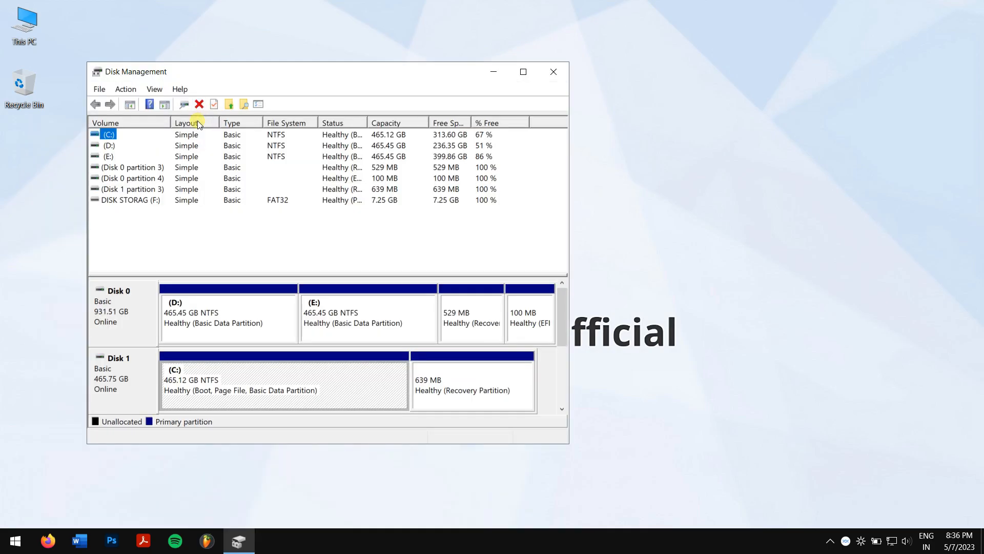
Attempt changing DISK STORAG's drive letter to G, decline the warning, and close Disk Management.
right_click(130, 200)
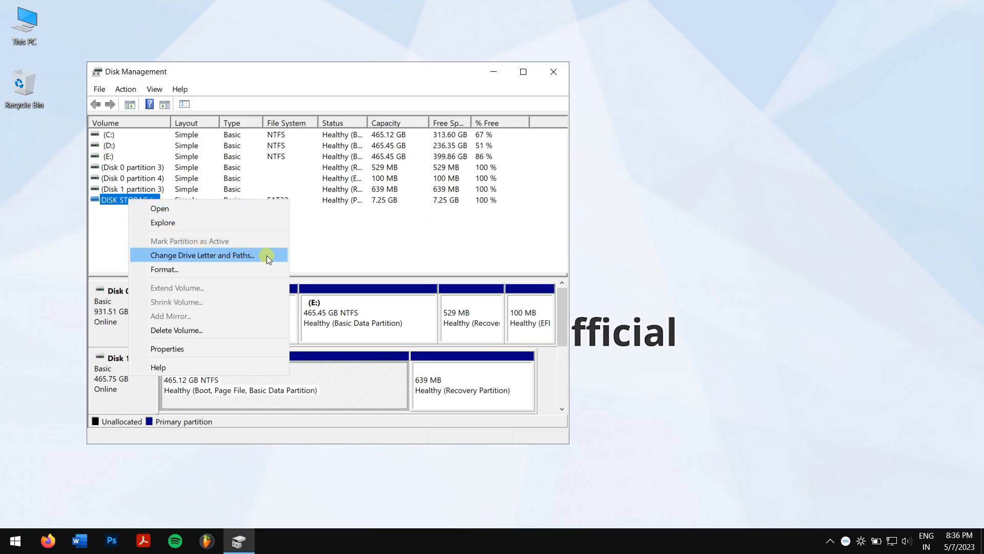
click(202, 255)
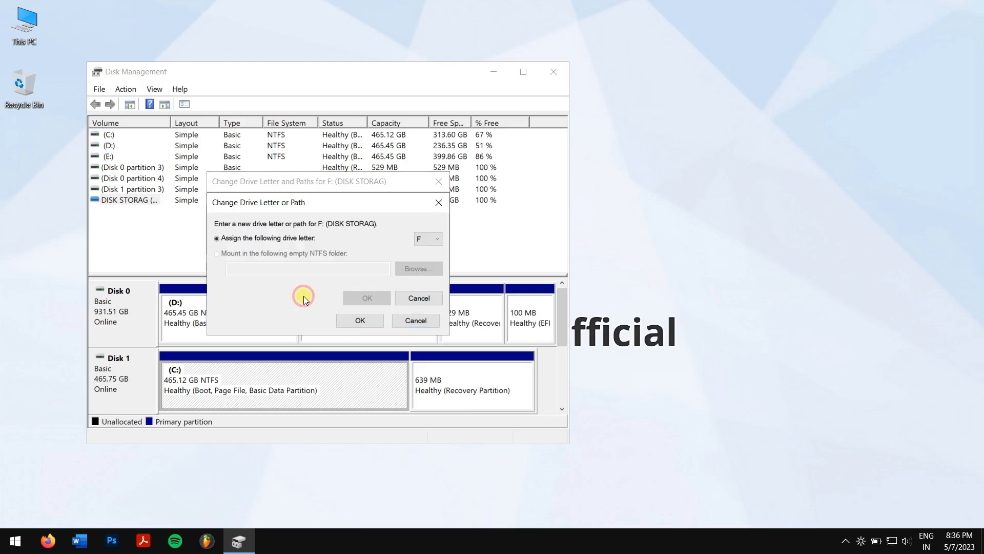
mouse_move(402, 257)
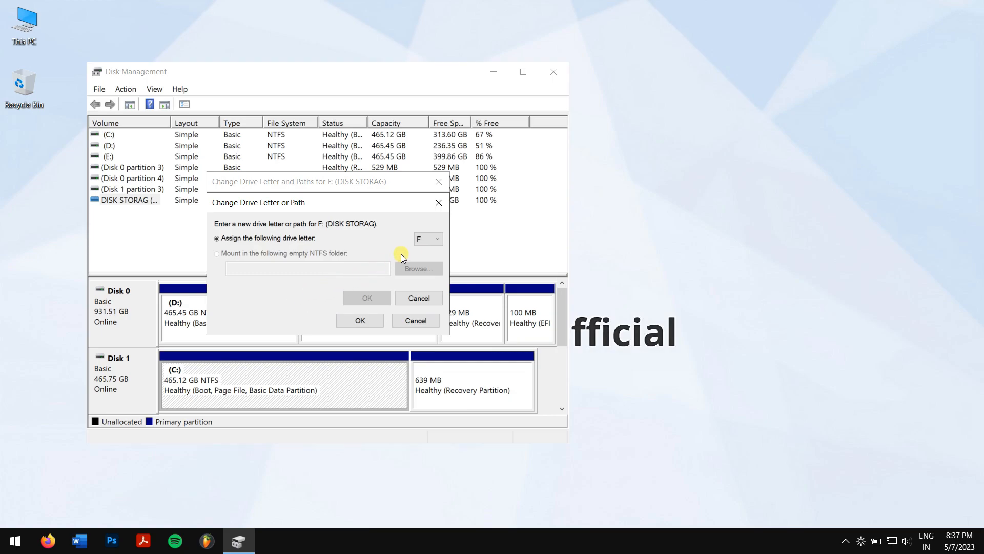
click(428, 239)
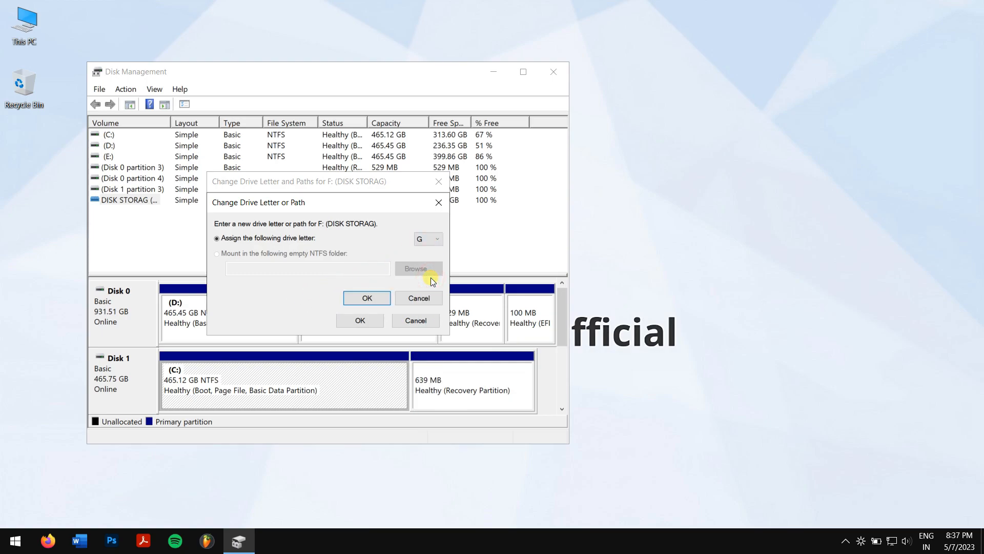
click(367, 297)
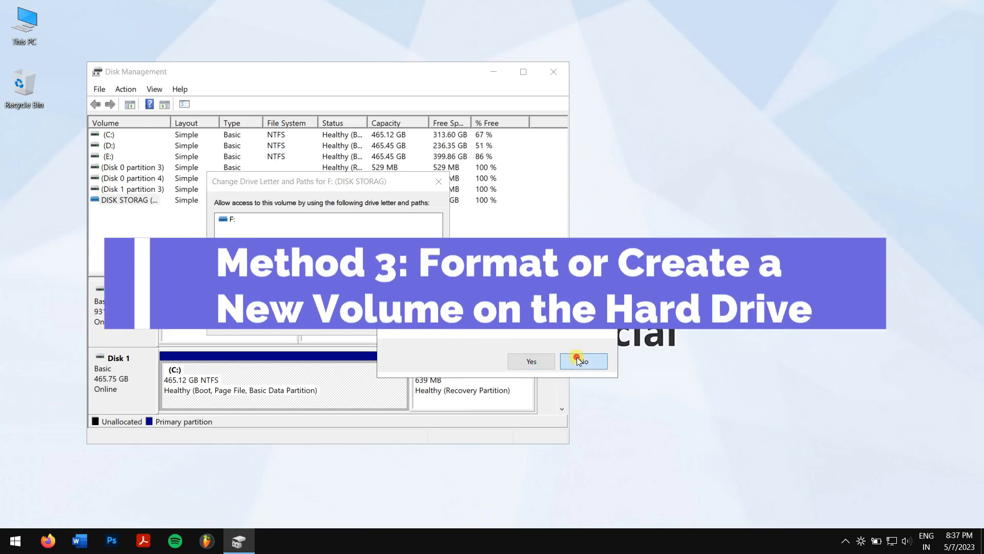
click(582, 361)
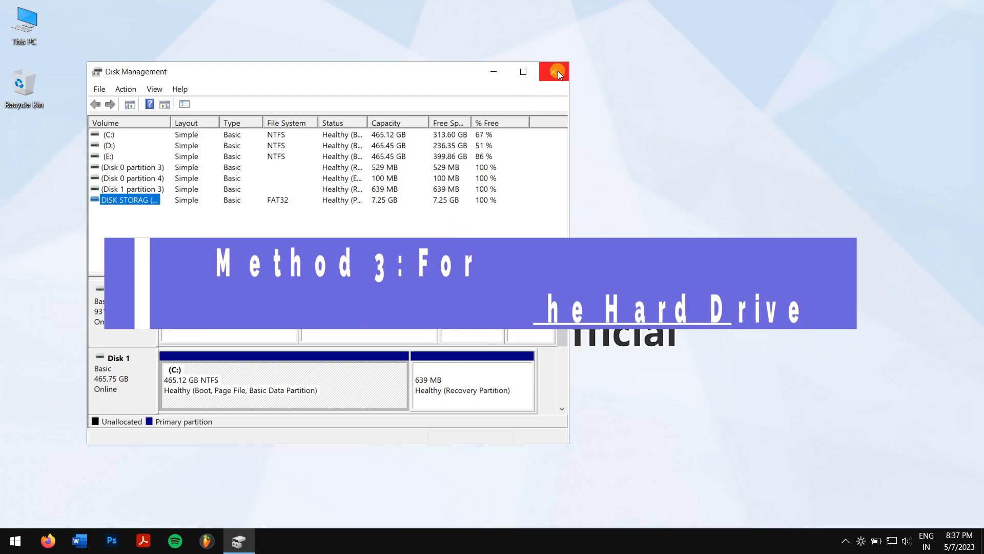
click(553, 71)
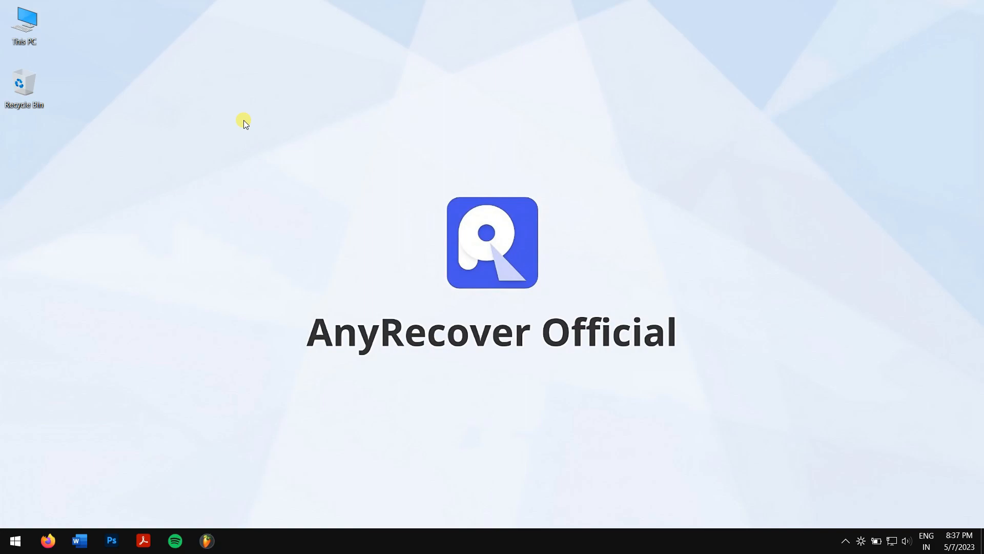
Reopen Disk Management via the Start menu's 'Create and format hard disk partitions' result.
click(14, 540)
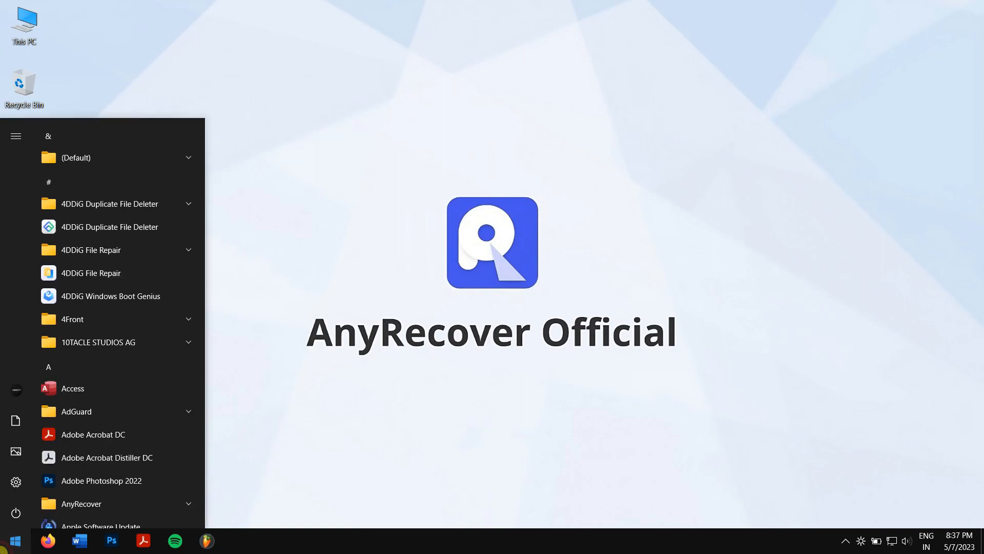
text(discord)
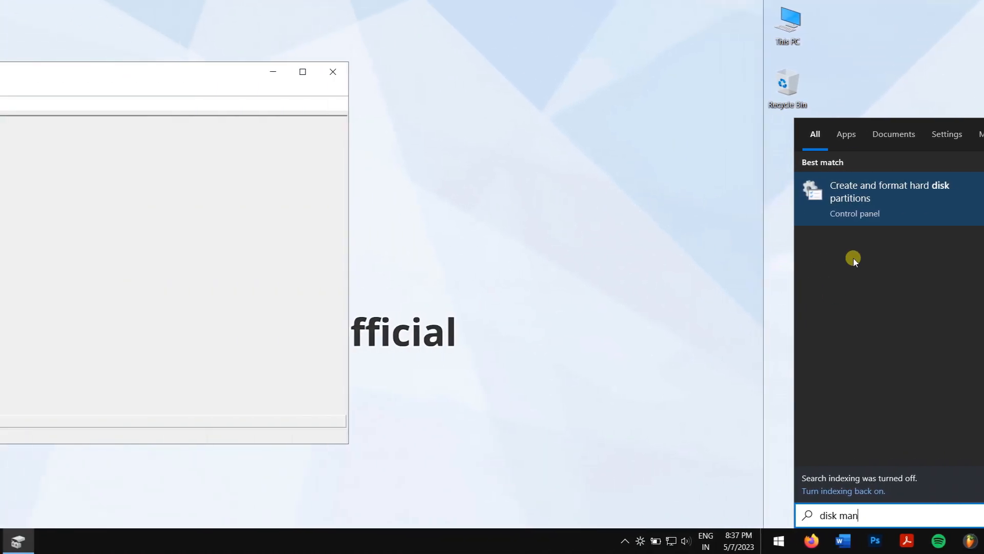
click(889, 192)
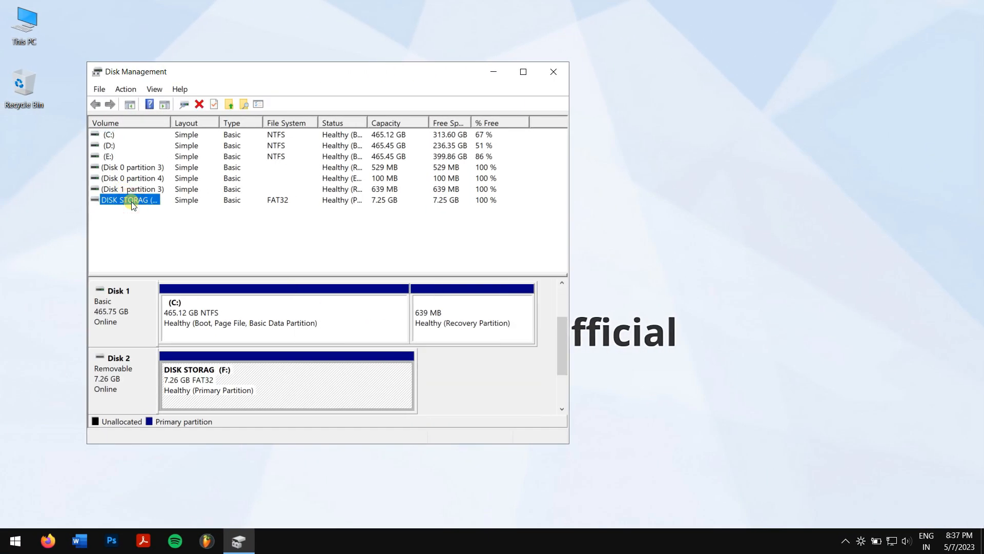
Delete the DISK STORAG volume from the removable USB disk and confirm the warning.
right_click(129, 200)
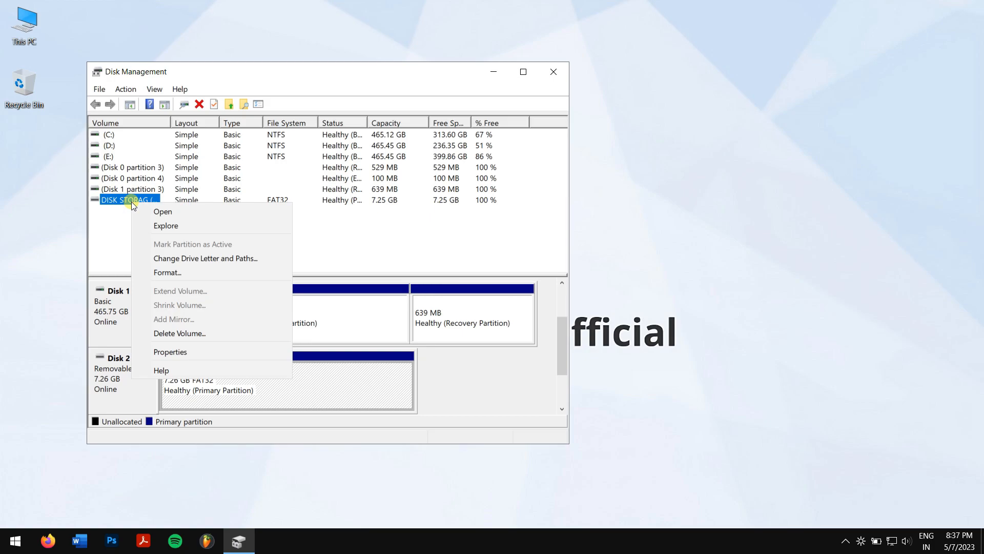
click(179, 332)
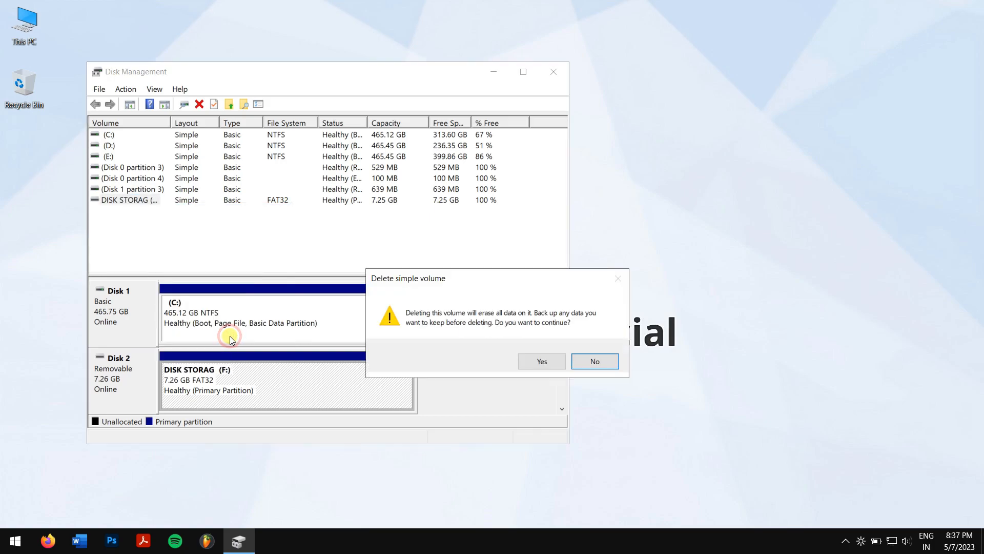
click(541, 361)
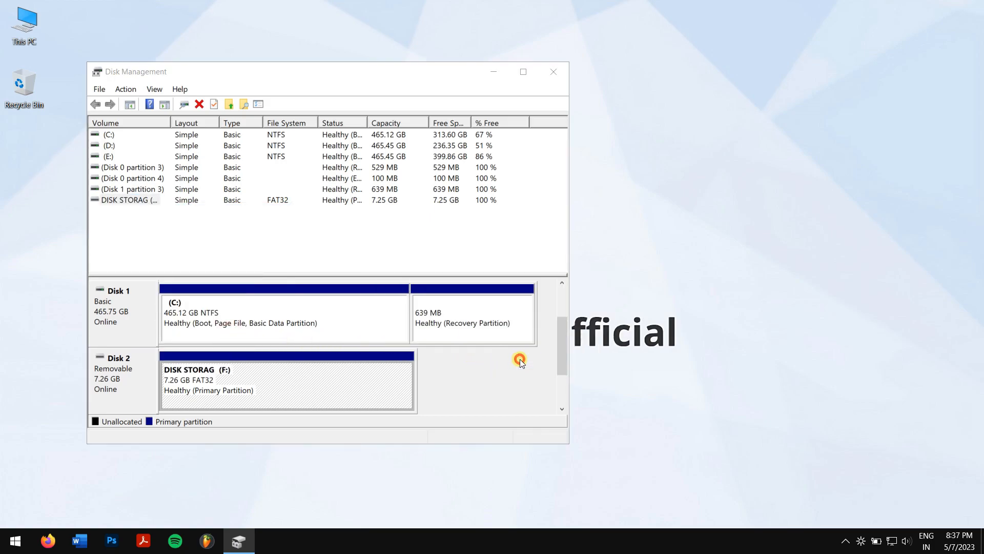
Create a new FAT32 simple volume labelled 'Local' with drive letter G on the unallocated USB space.
right_click(244, 366)
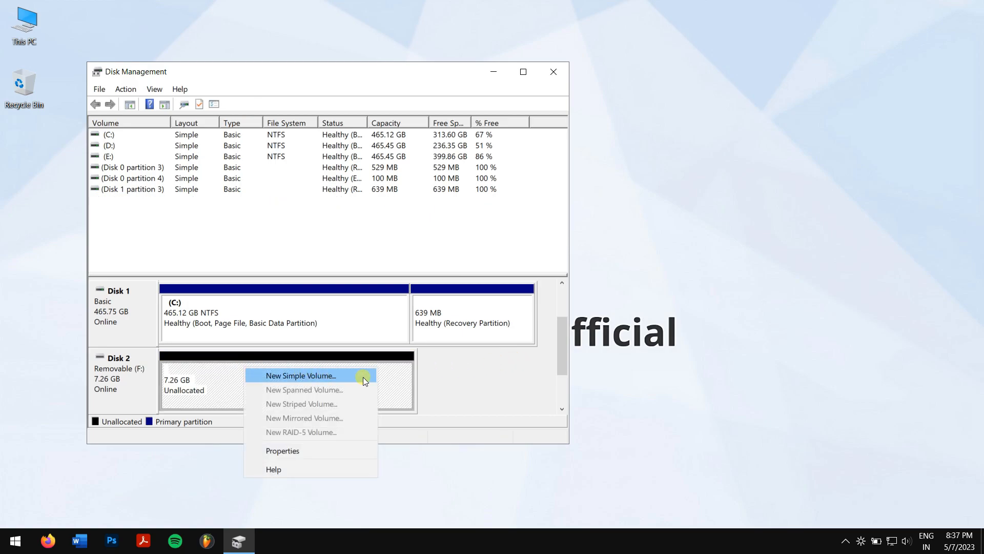
click(300, 375)
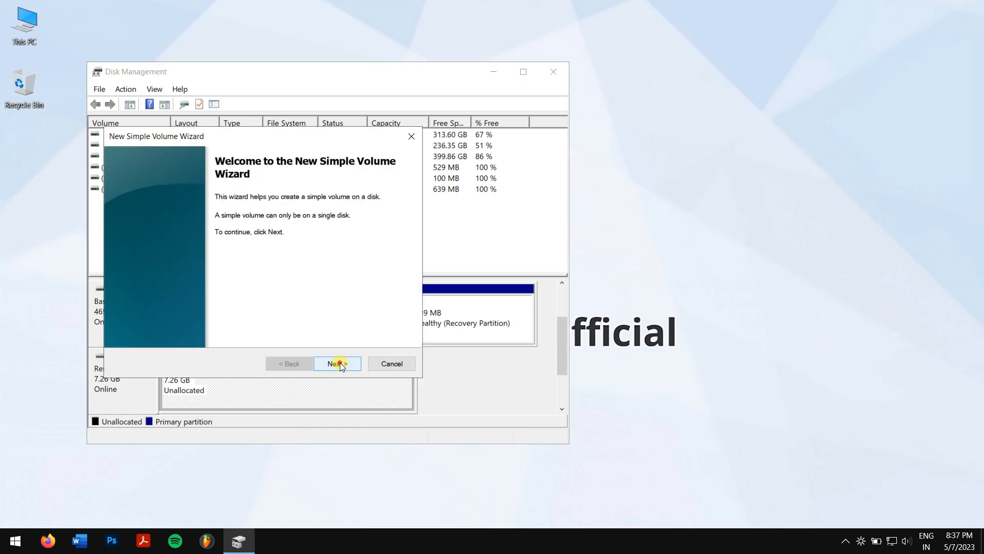
click(337, 363)
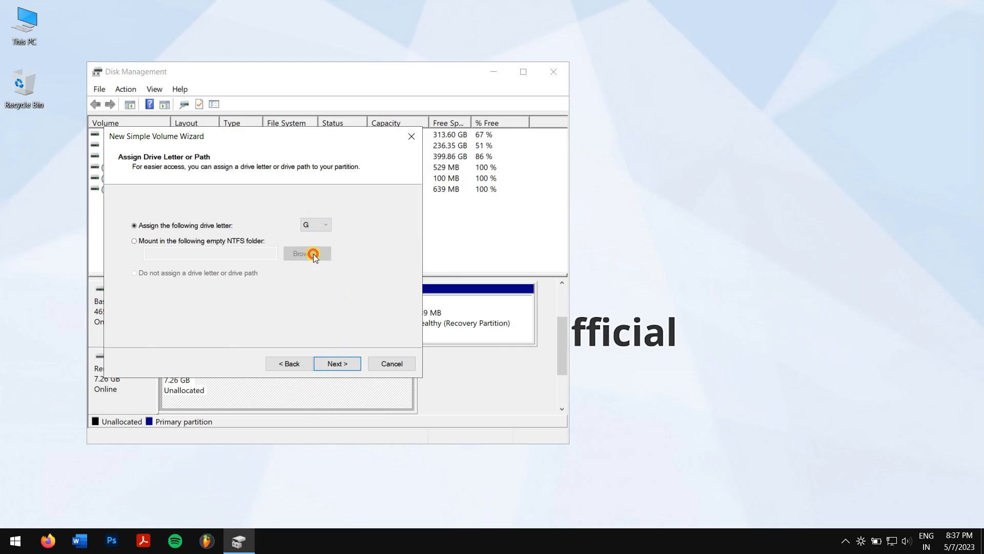
click(336, 363)
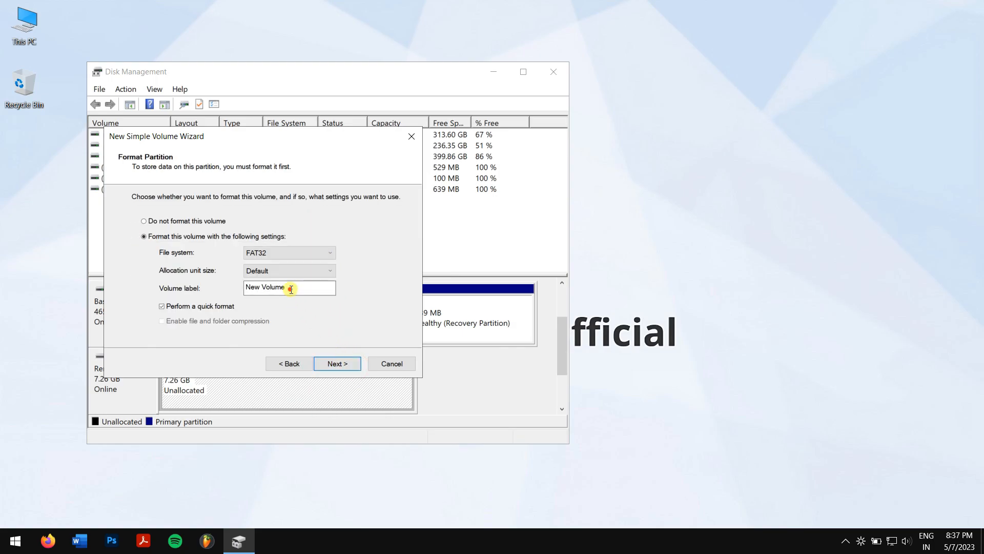
text(Local)
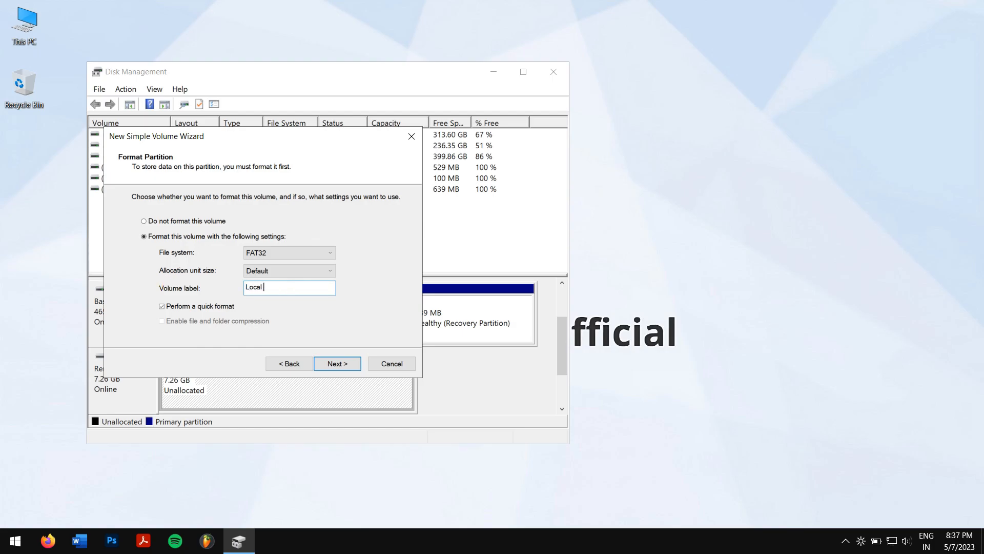
click(337, 363)
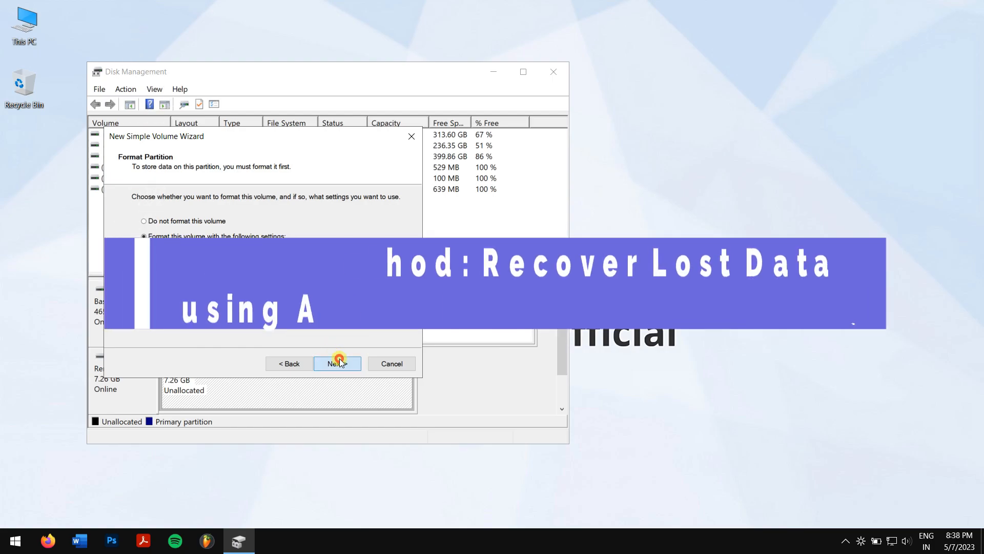
click(338, 363)
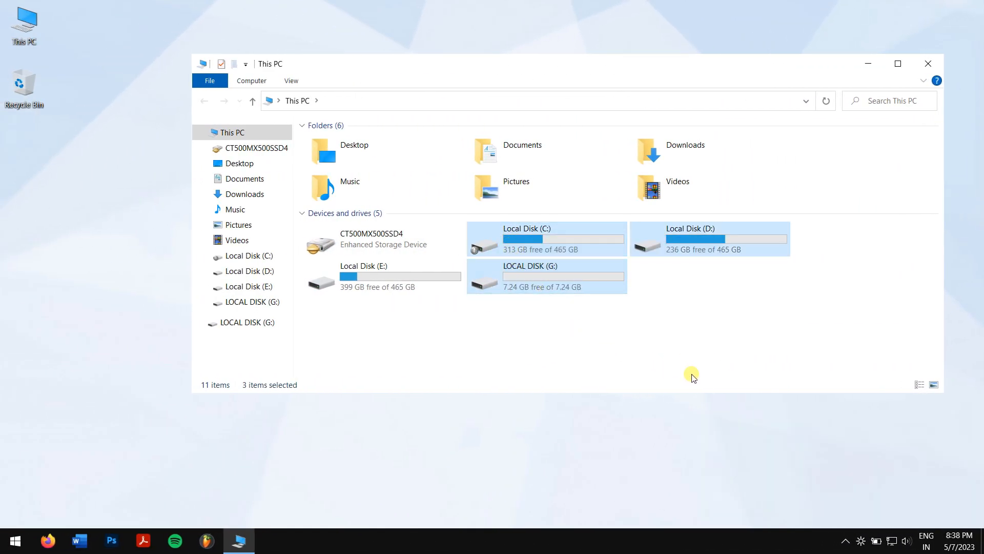
Show This PC listing the new 7.24 GB LOCAL DISK (G:) with no drive selected.
click(783, 326)
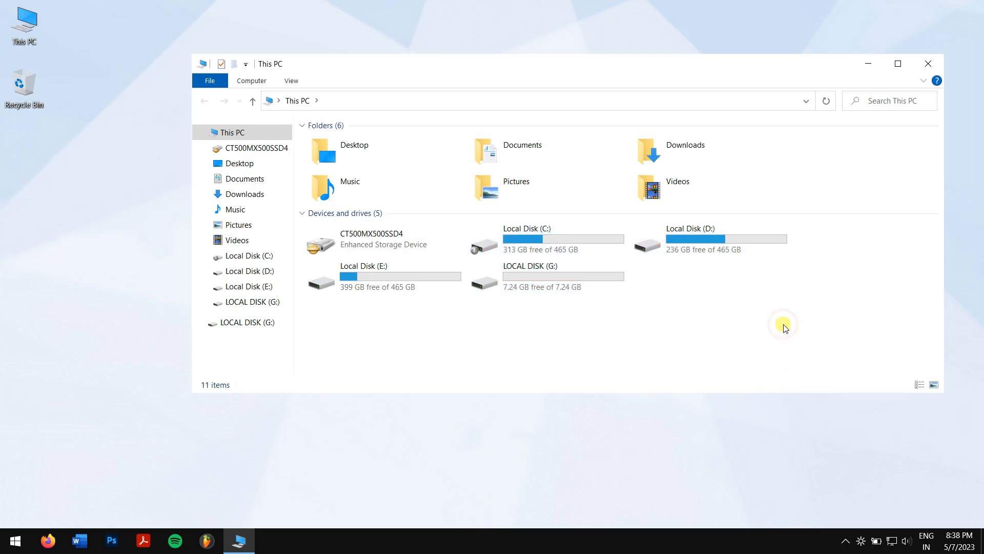
mouse_move(728, 313)
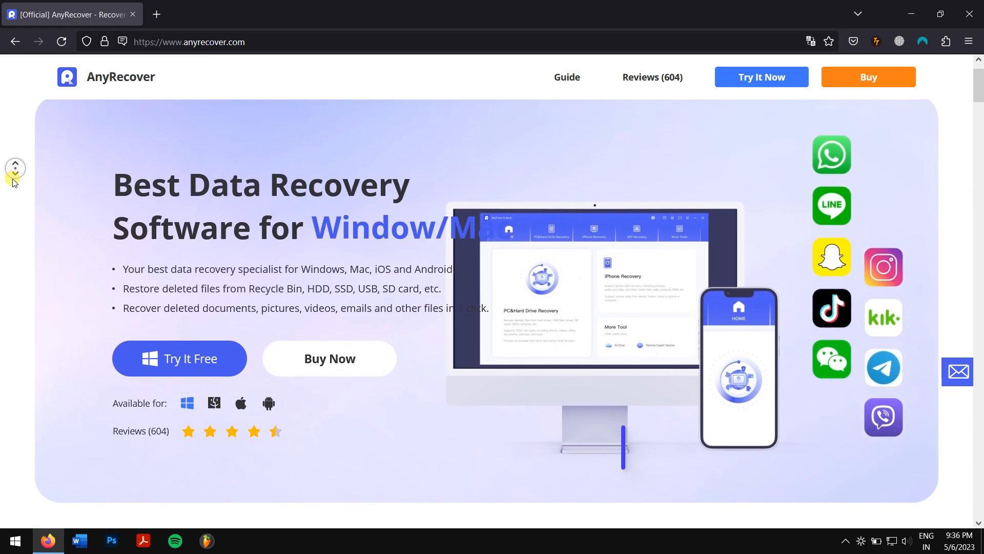
Scroll the anyrecover.com page down to the Best Data Recovery Software for Hard Drive section.
scroll(down, 3)
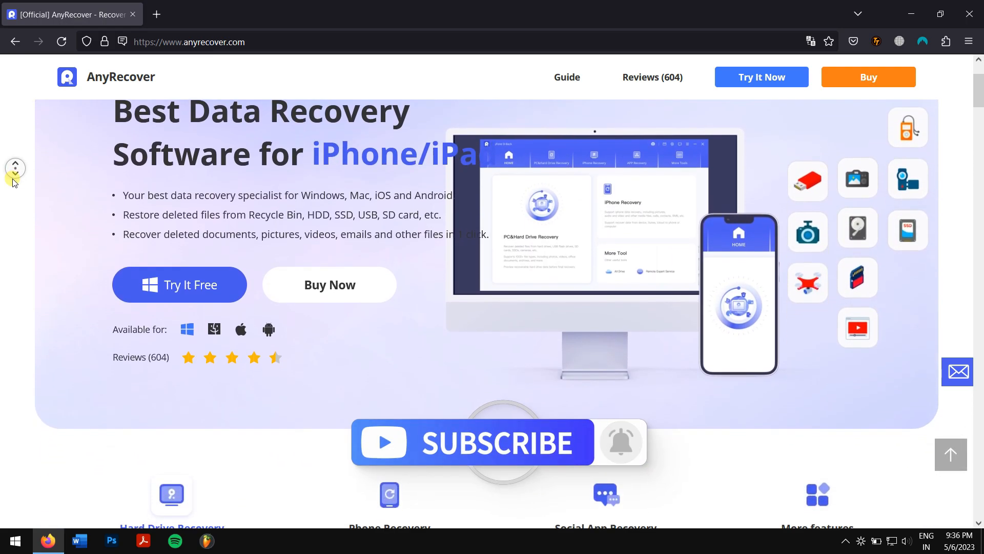
scroll(down, 3)
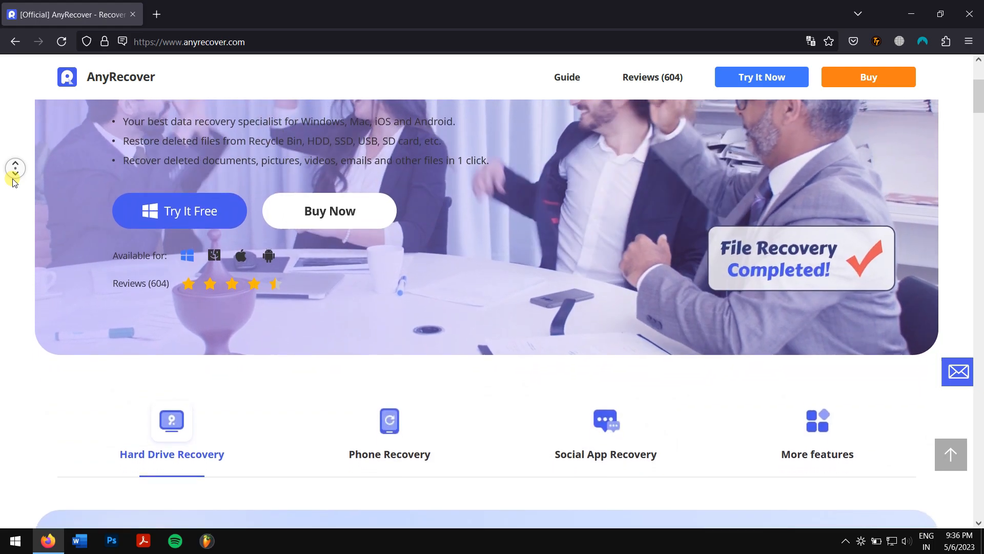
scroll(down, 3)
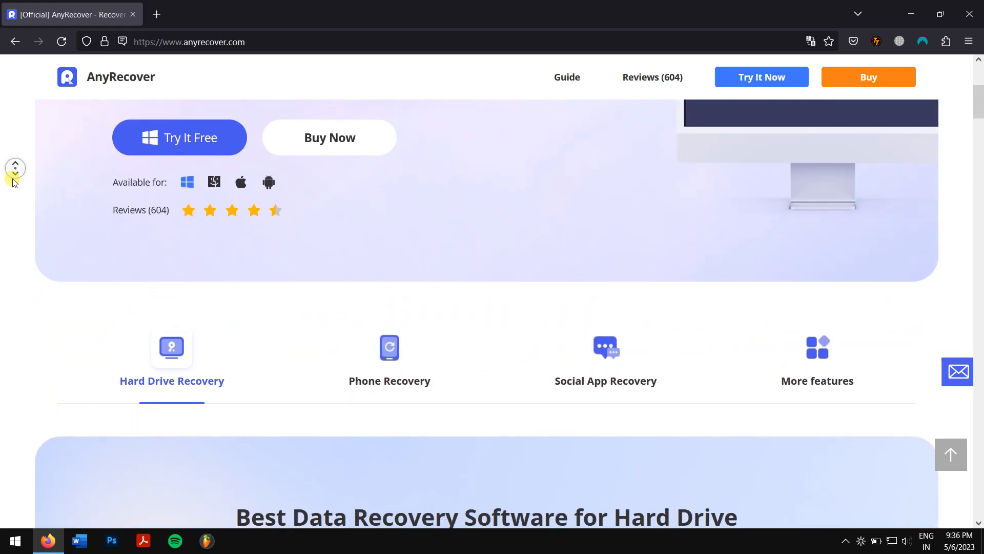
scroll(down, 3)
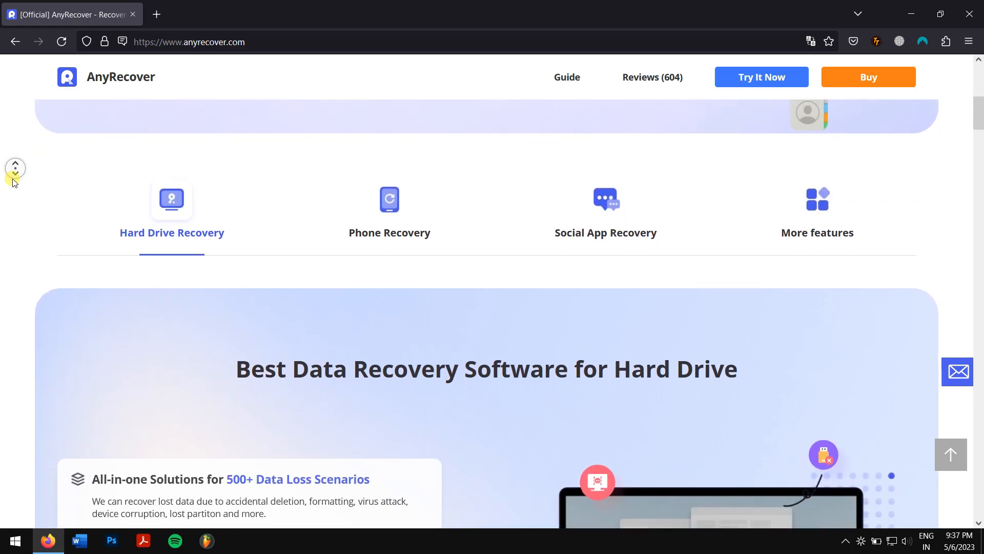
scroll(down, 3)
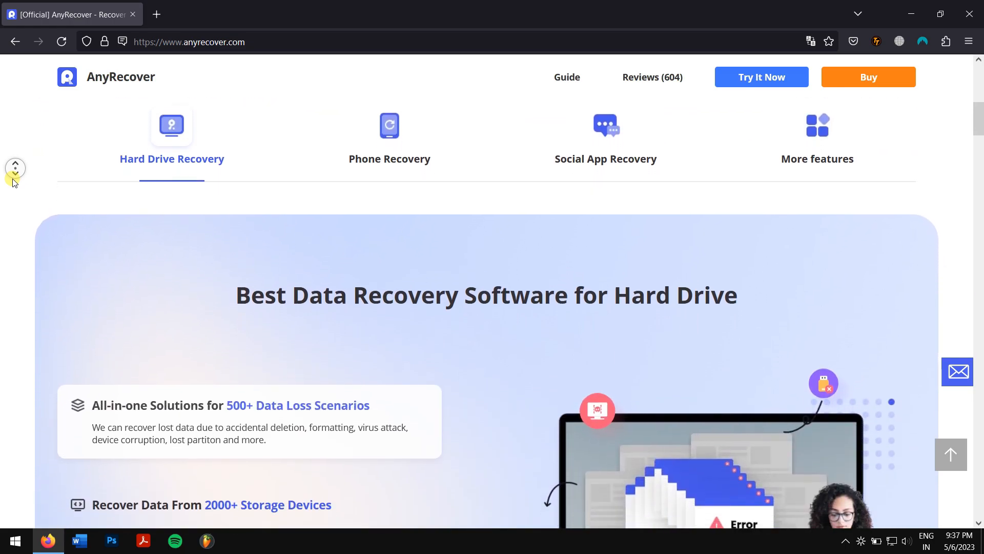
scroll(down, 3)
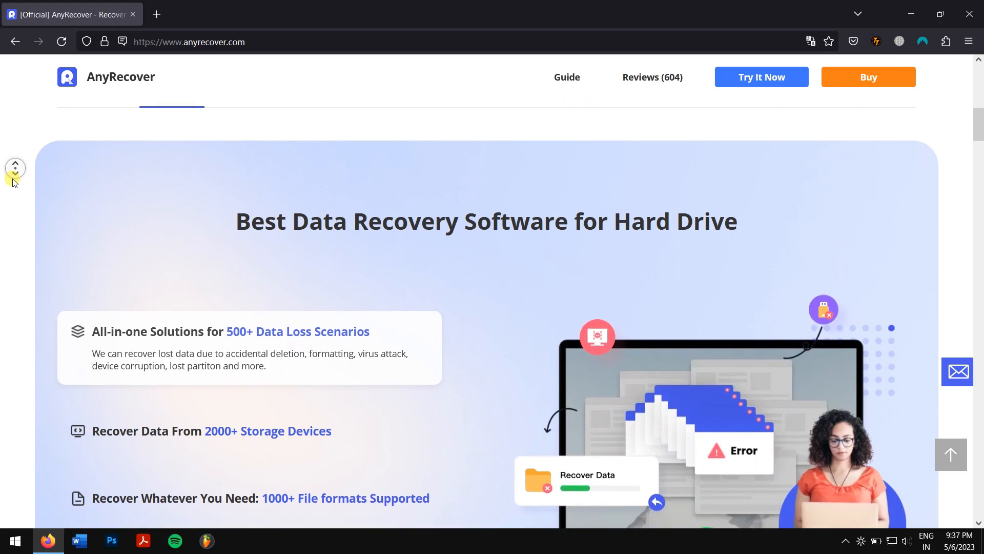
scroll(down, 3)
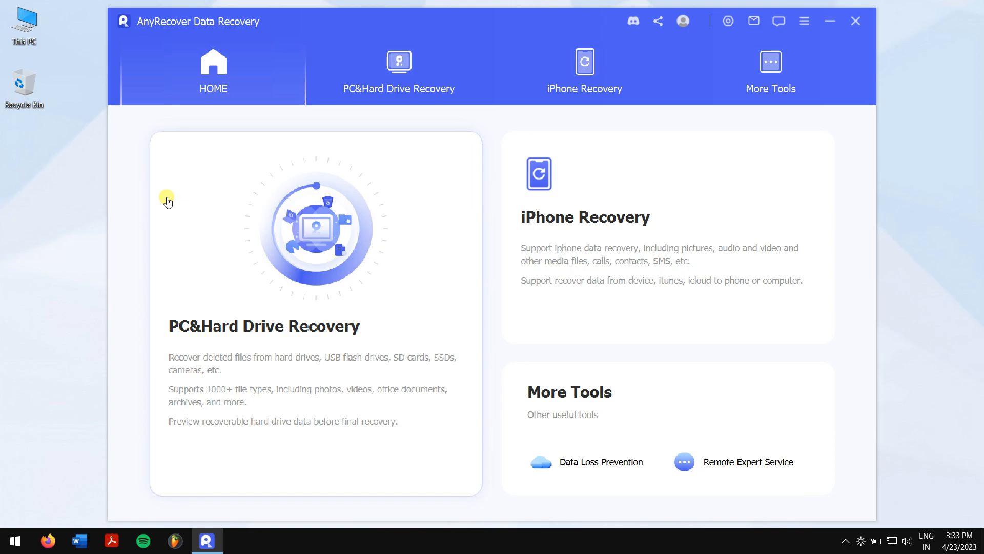
mouse_move(281, 148)
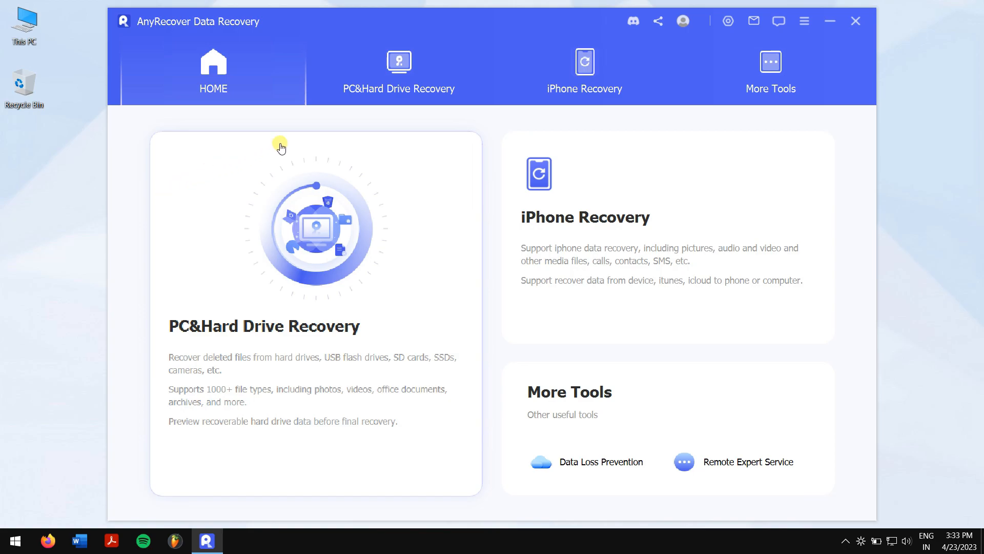
Start a PC&Hard Drive Recovery scan of drive G, dismissing the Message Center popup, until 31 files are found.
click(398, 72)
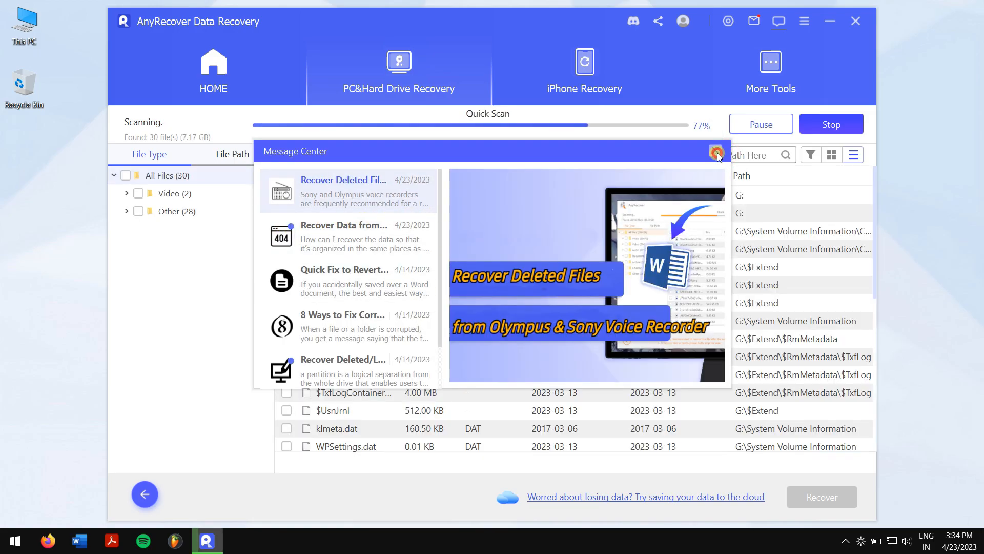
click(717, 153)
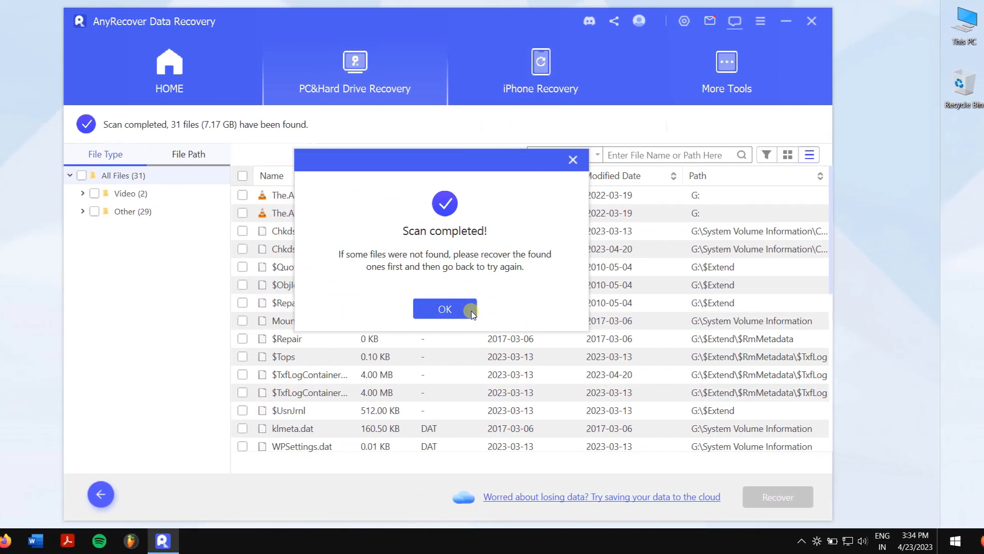
Select the 2.82 GB The.Adam.Project MKV and start recovering it to the Desktop.
click(444, 309)
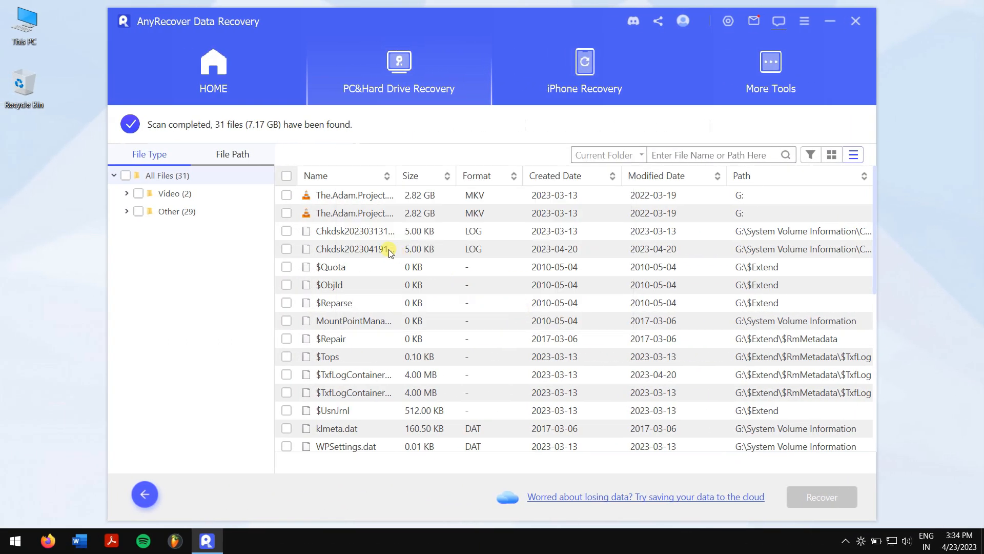
click(287, 195)
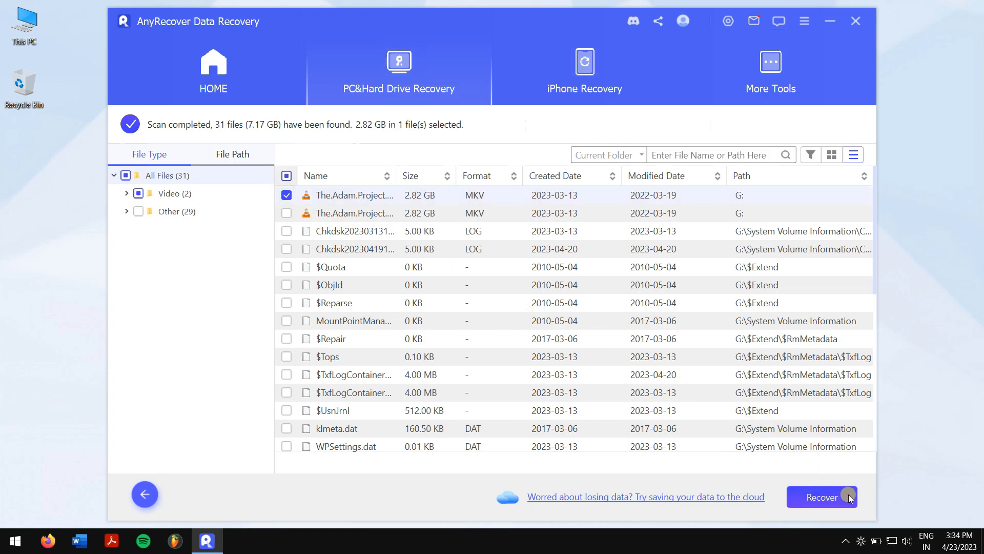
click(822, 496)
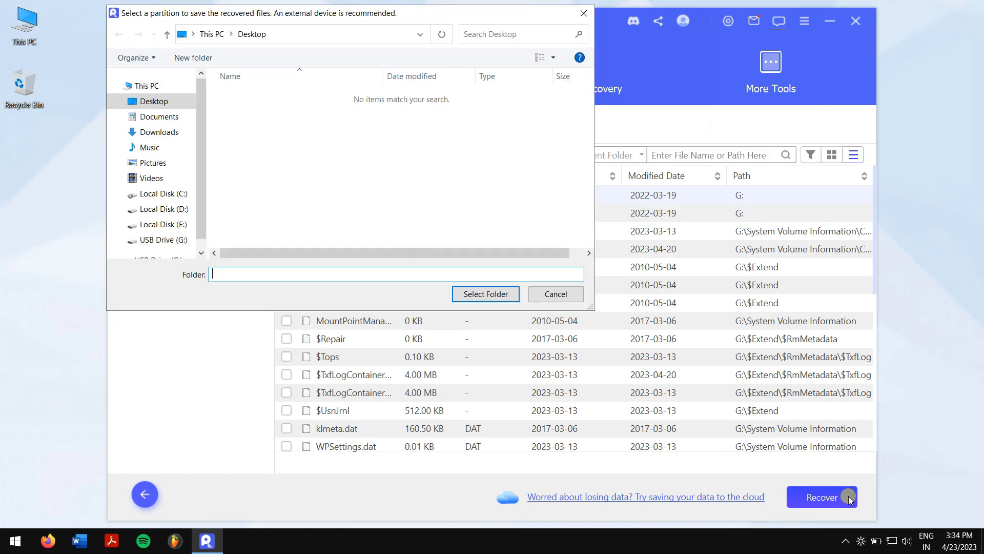
click(154, 102)
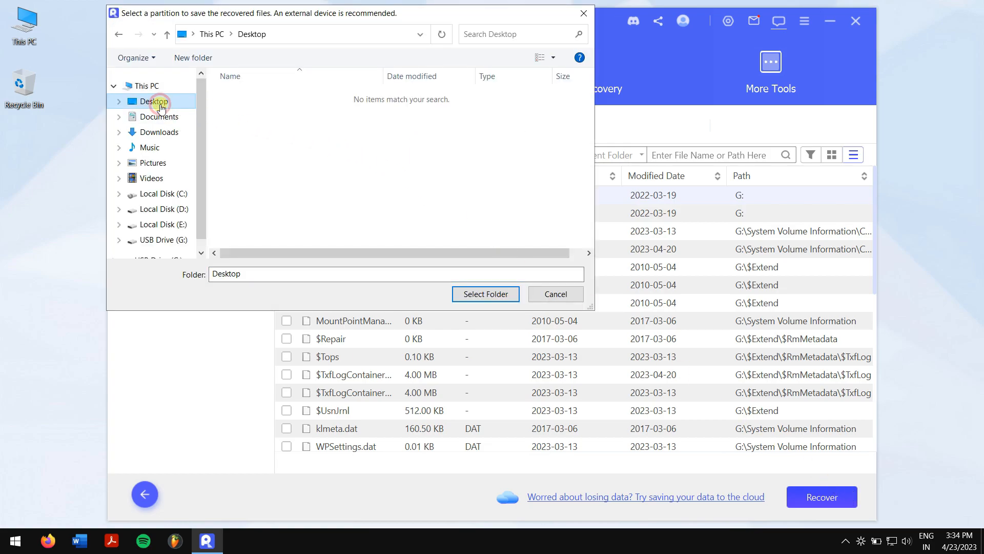
click(485, 295)
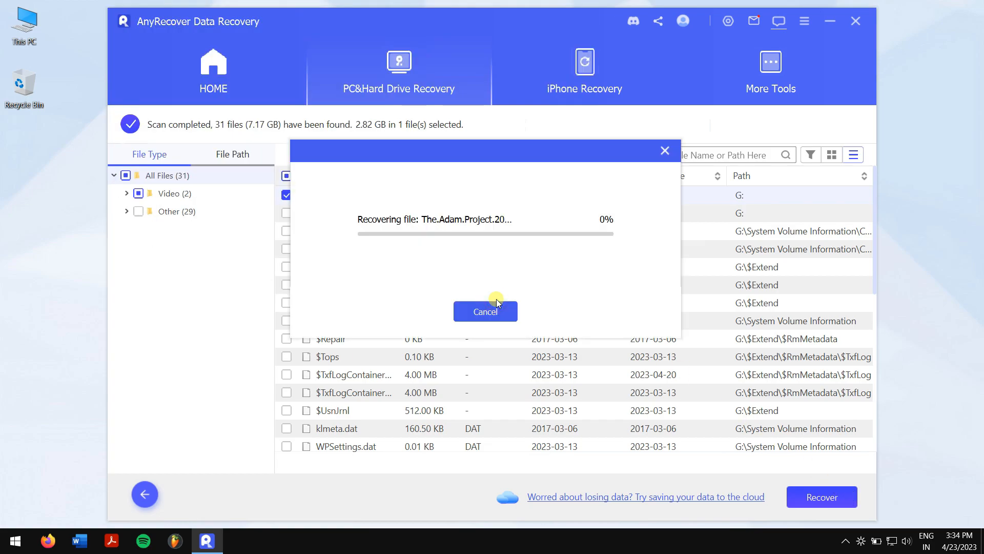